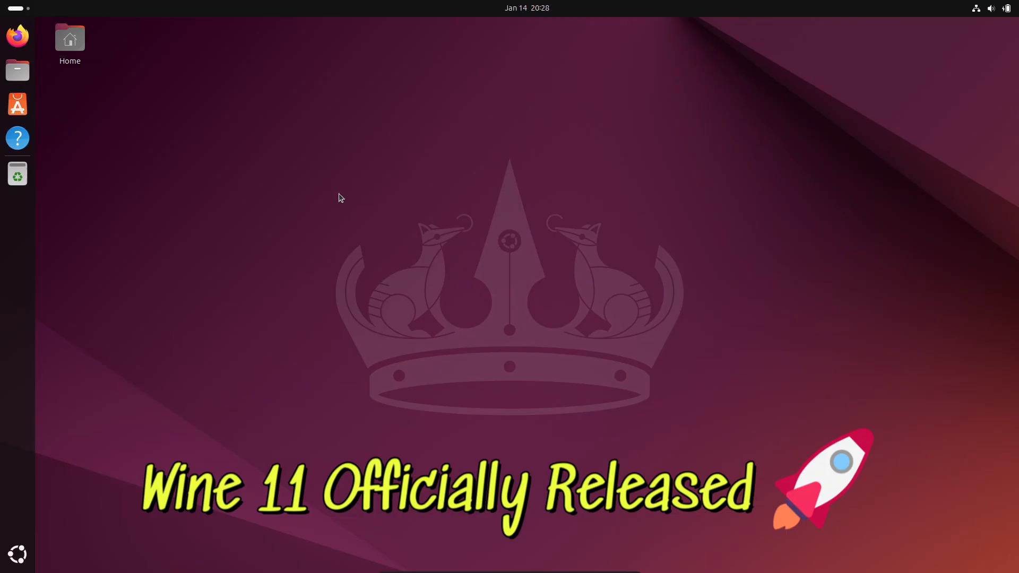
Launch Firefox, search 'wine 11', and follow the WineHQ result to its Download page
{"action": "left_click", "coordinate": [17, 35]}
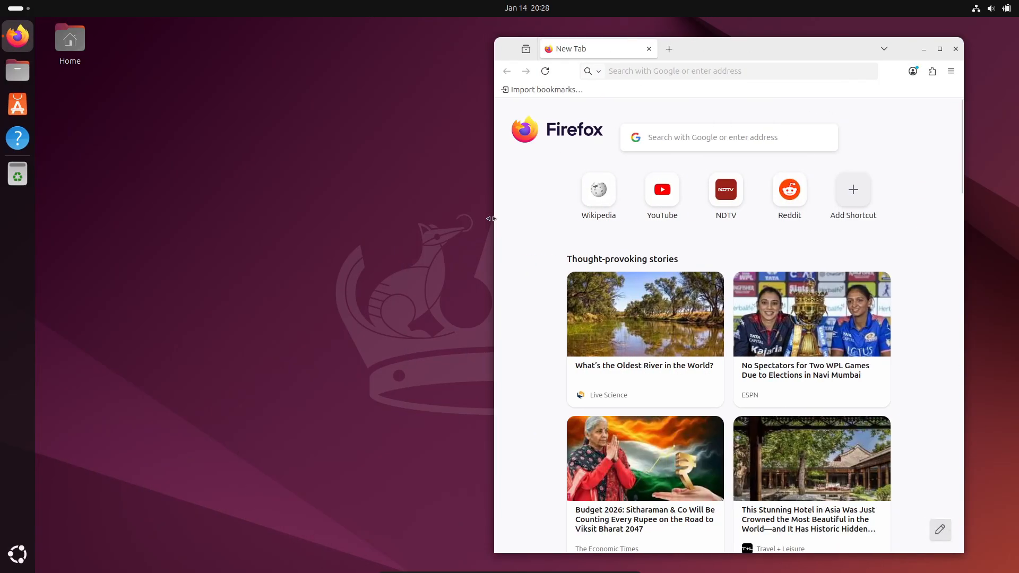
{"action": "type", "text": "wine+11"}
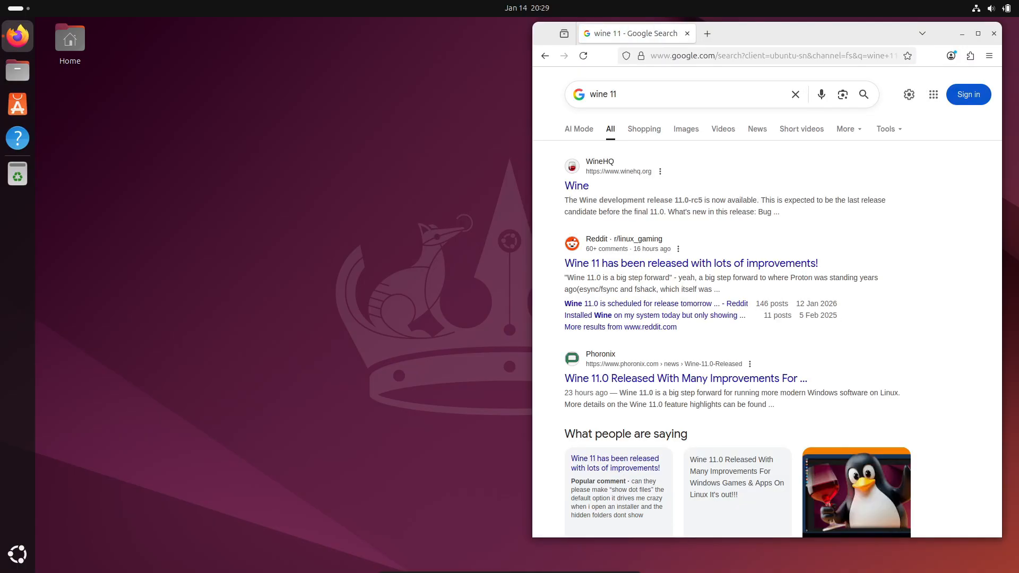
{"action": "left_click", "coordinate": [575, 186]}
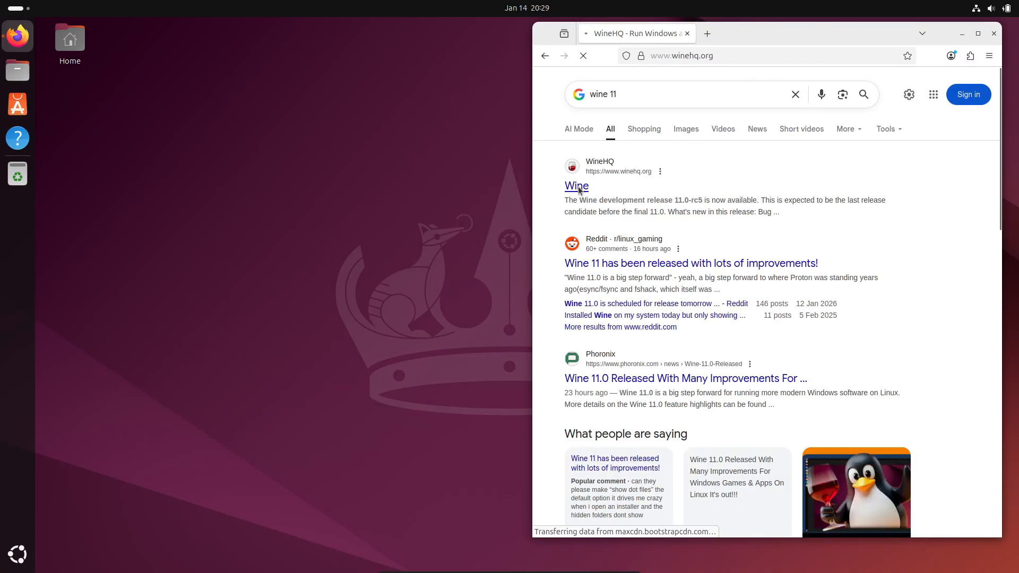
{"action": "left_click", "coordinate": [576, 186]}
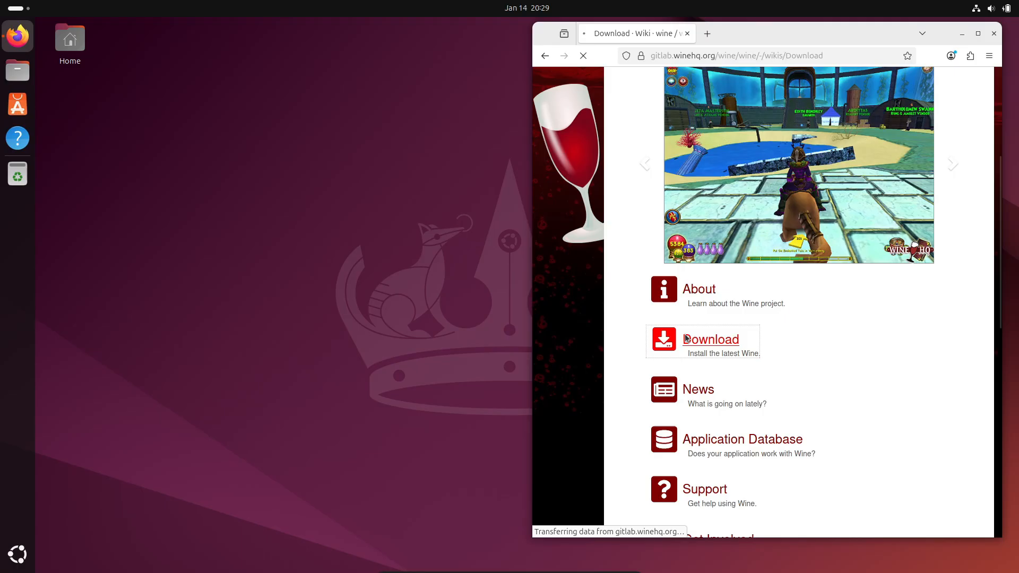
Create /etc/apt/keyrings with 'sudo mkdir -pm755' and save winehq-archive.key into it
{"action": "left_click", "coordinate": [709, 338]}
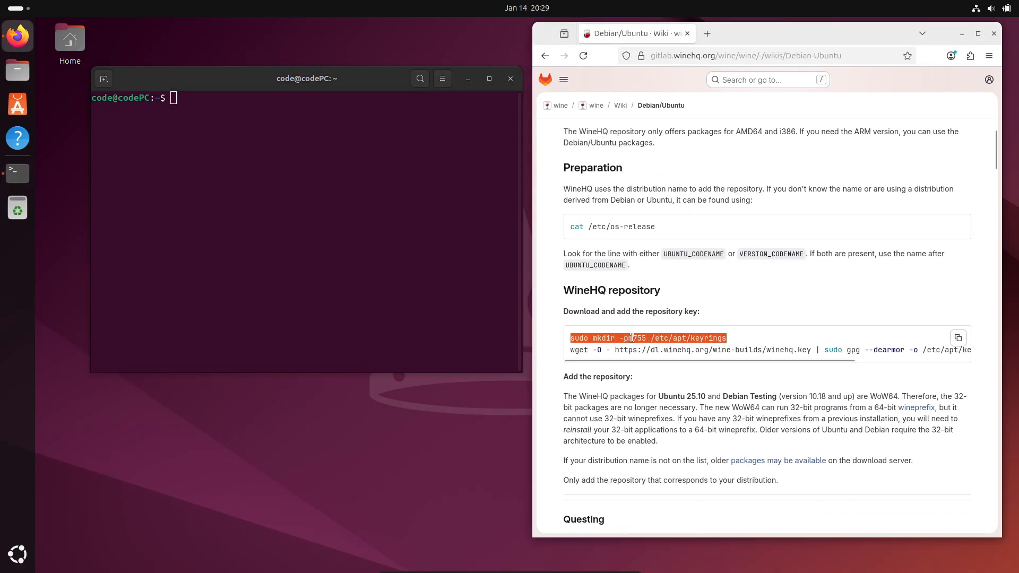
{"action": "type", "text": "sudo mkdir -pm755 /etc/apt/keyrings"}
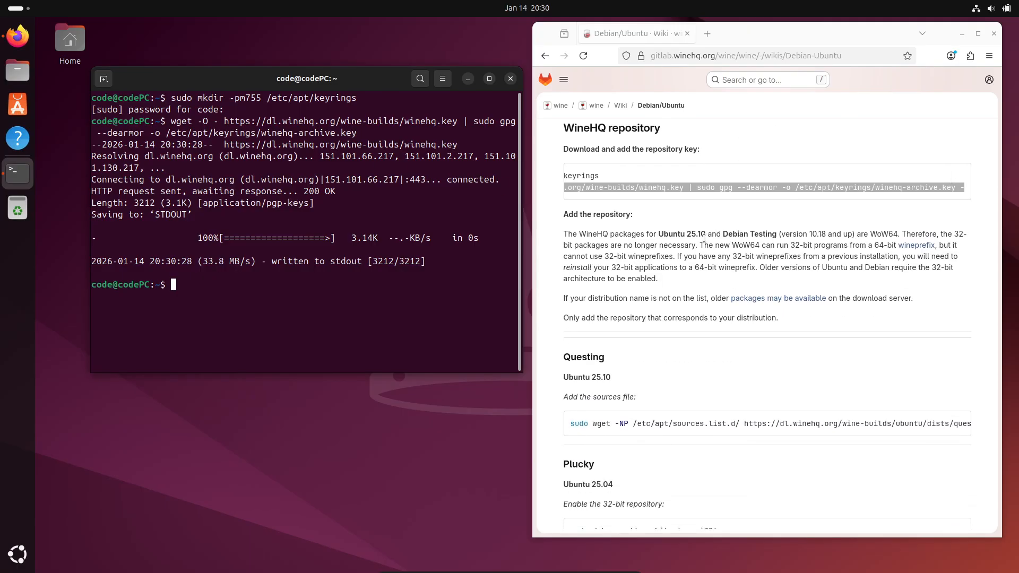
{"action": "scroll", "scroll_direction": "down", "scroll_amount": 3}
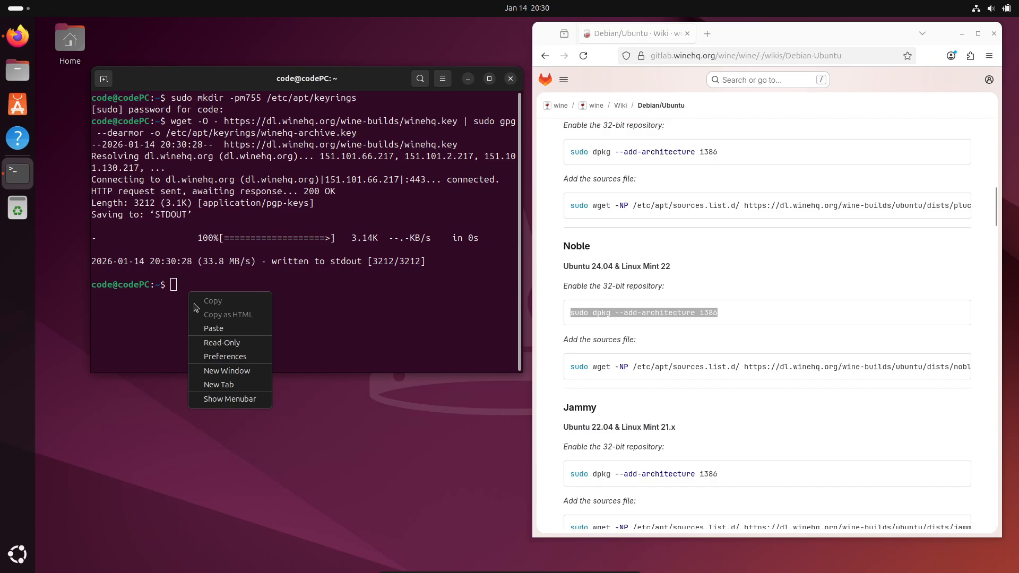
Add the i386 architecture and the WineHQ Noble sources file, then run 'sudo apt update'
{"action": "left_click", "coordinate": [214, 328]}
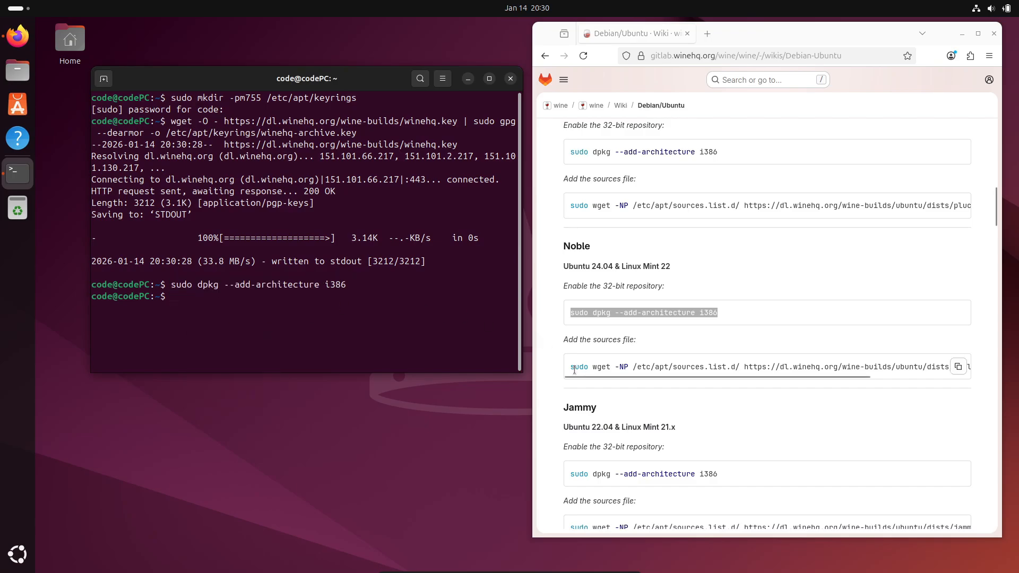
{"action": "right_click", "coordinate": [228, 315]}
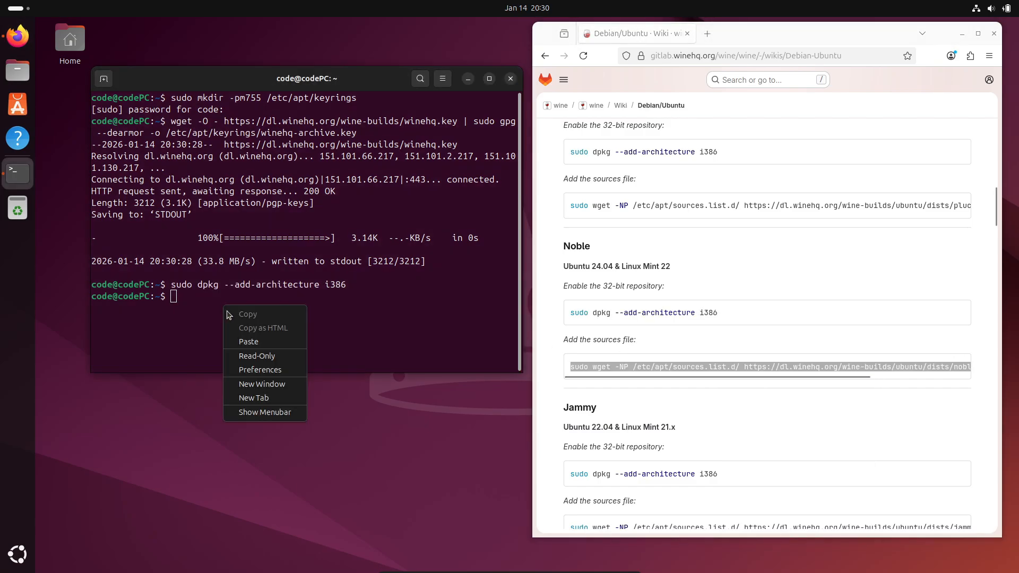
{"action": "left_click", "coordinate": [248, 342]}
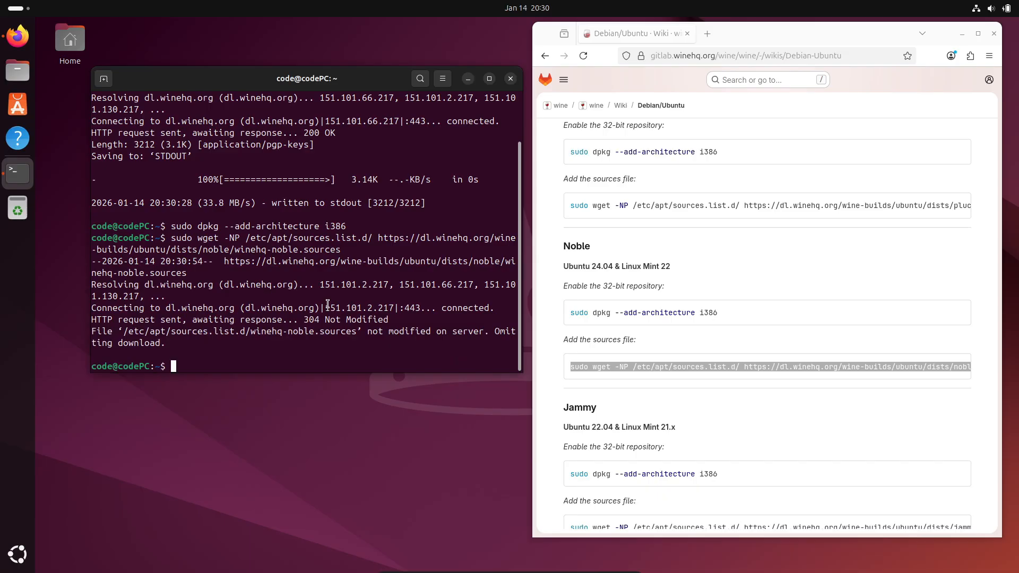
{"action": "scroll", "scroll_direction": "down", "scroll_amount": 3}
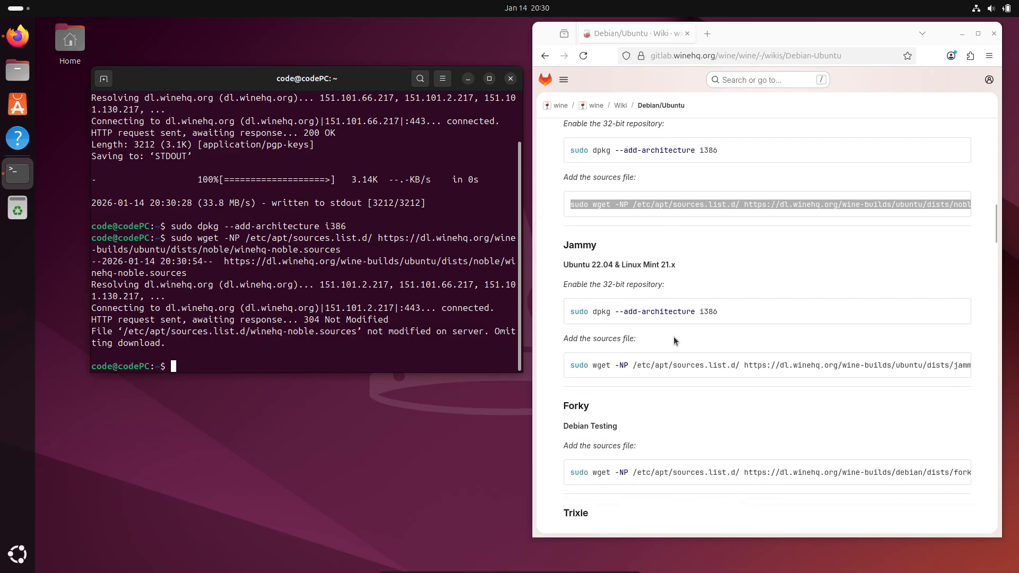
{"action": "scroll", "scroll_direction": "down", "scroll_amount": 3}
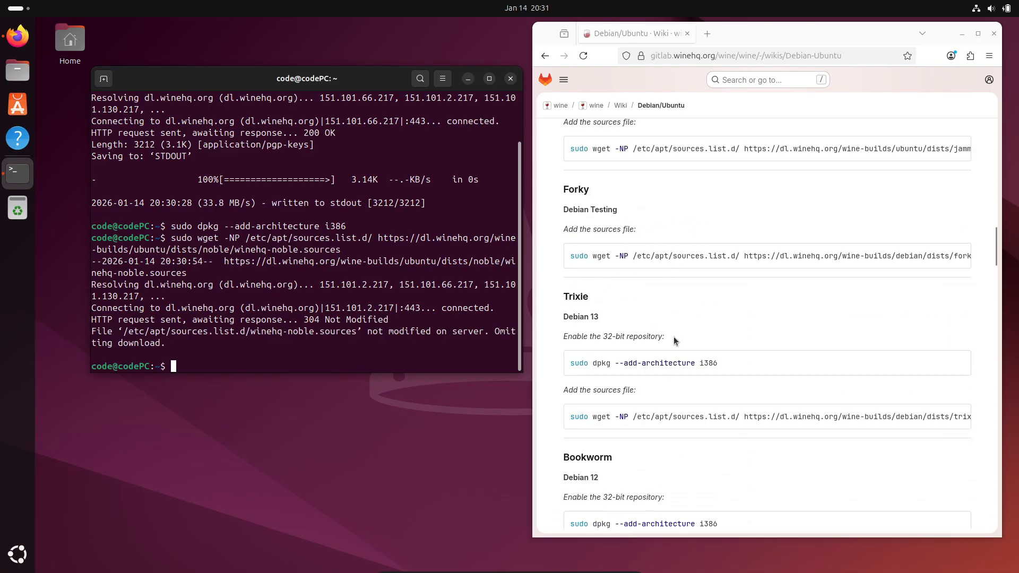
{"action": "scroll", "scroll_direction": "down", "scroll_amount": 3}
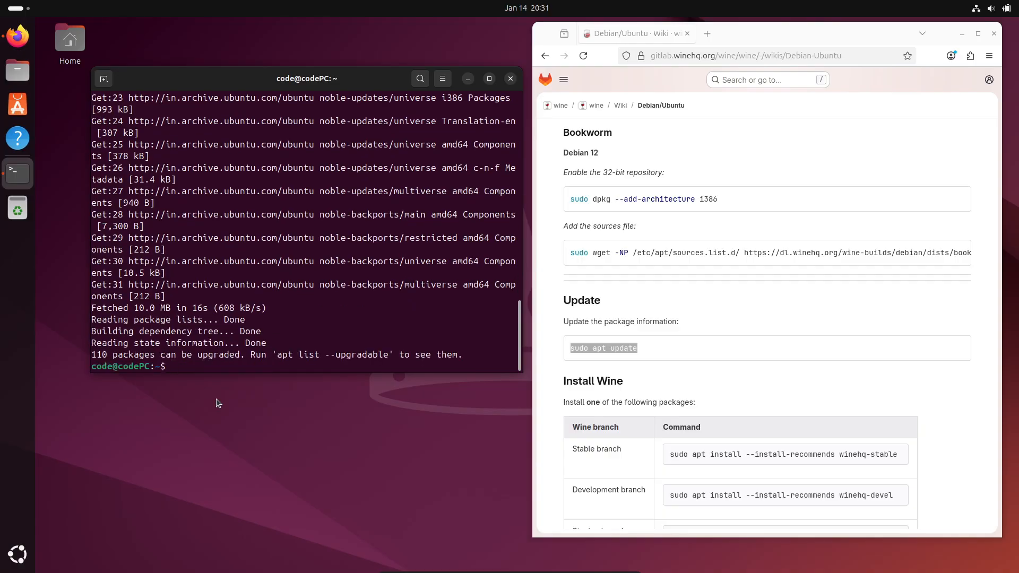
{"action": "scroll", "scroll_direction": "down", "scroll_amount": 3}
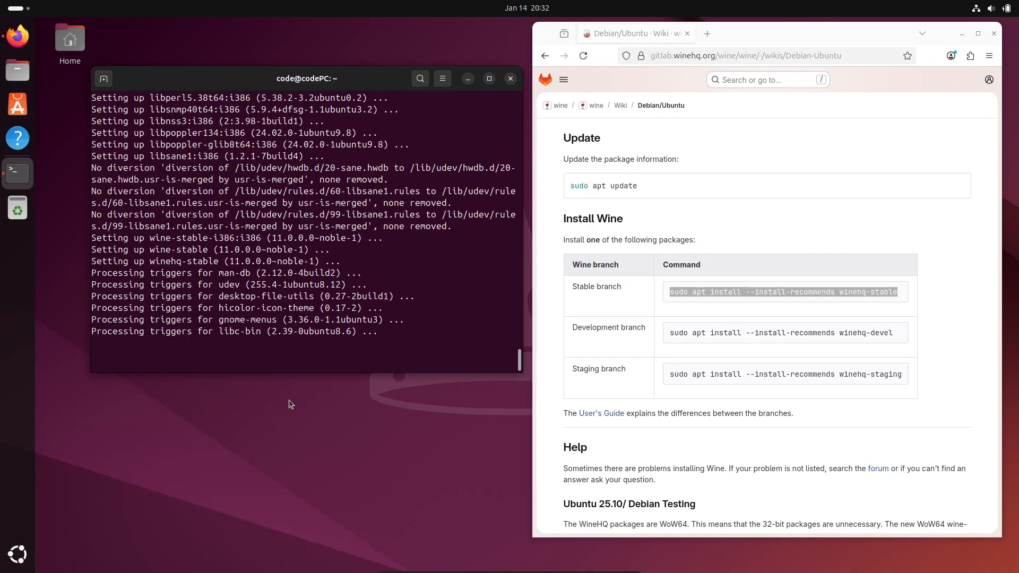
Install winehq-stable with recommends, clear the screen, and verify 'wine --version' shows wine-11.0
{"action": "type", "text": "clear"}
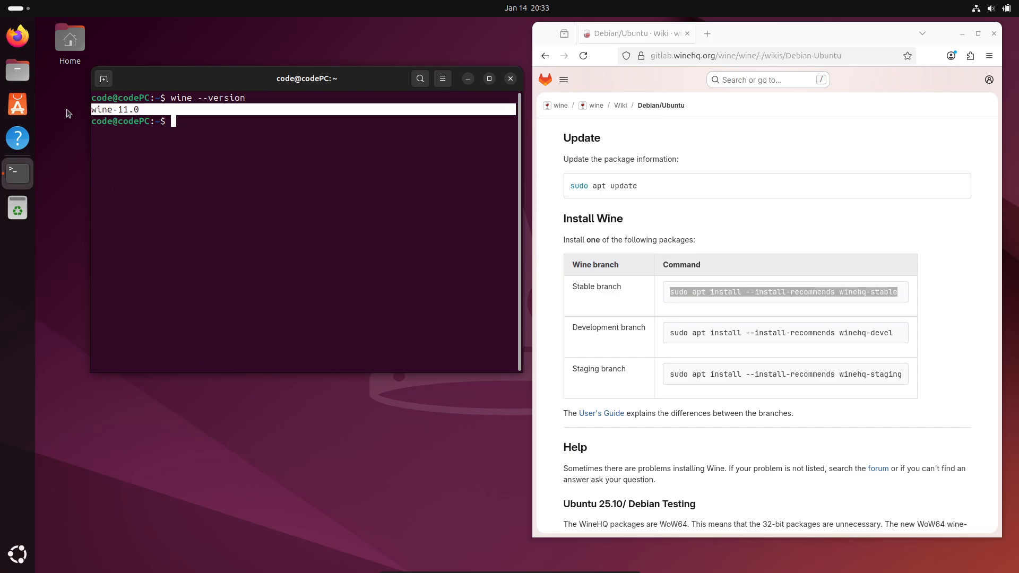
Run 'winecfg' and accept the Wine Mono Installer prompt
{"action": "type", "text": "winecfg"}
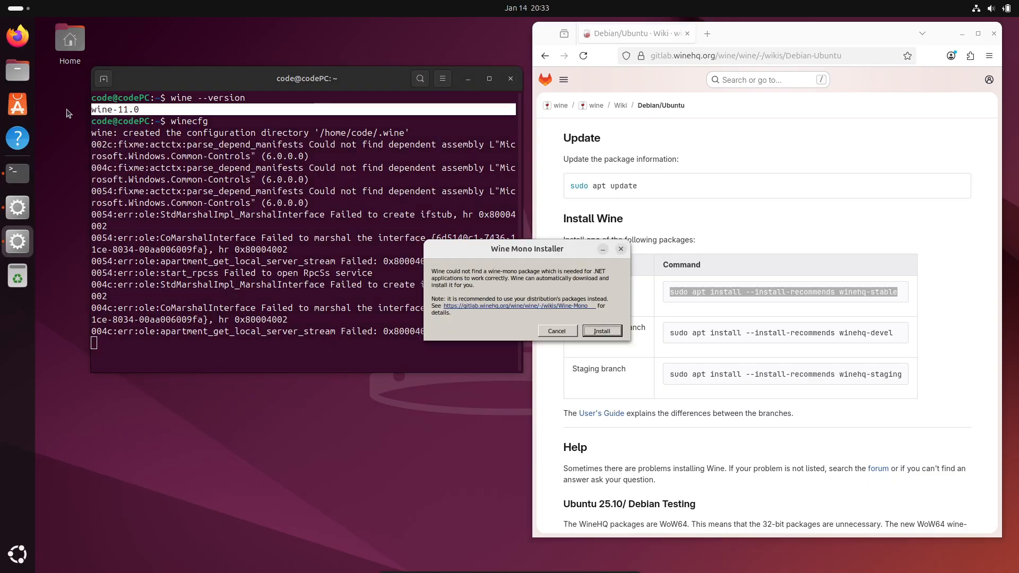
{"action": "left_click", "coordinate": [600, 330]}
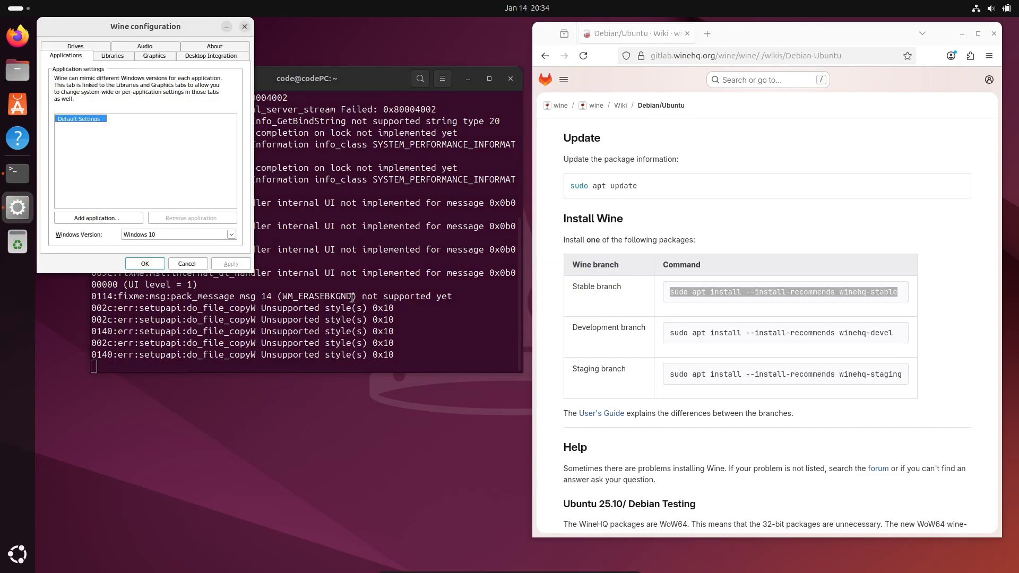
Set Windows 11, review Graphics, Desktop Integration, Audio and About (Wine 11.0), then click OK
{"action": "left_click", "coordinate": [366, 336]}
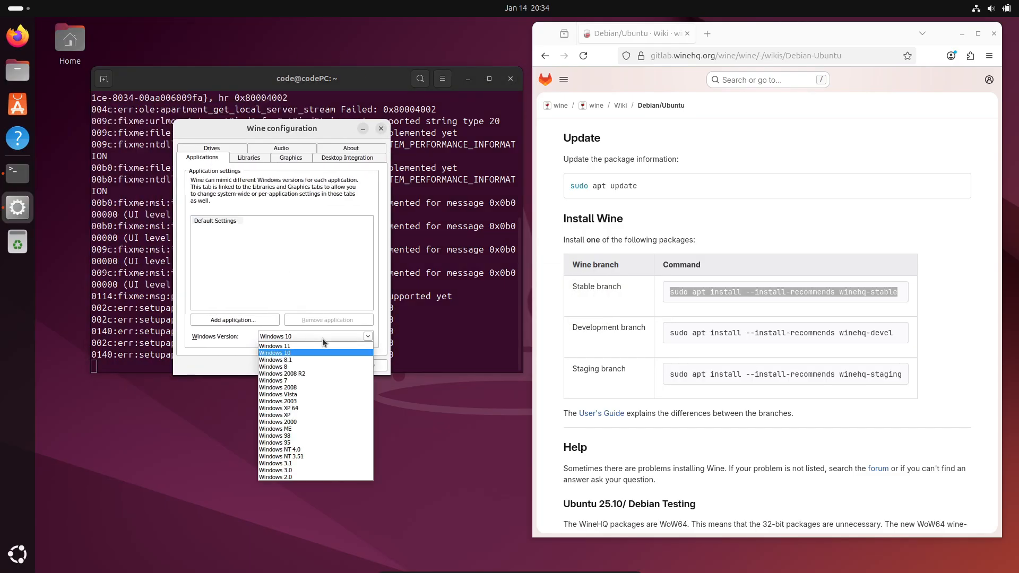
{"action": "left_click", "coordinate": [274, 345]}
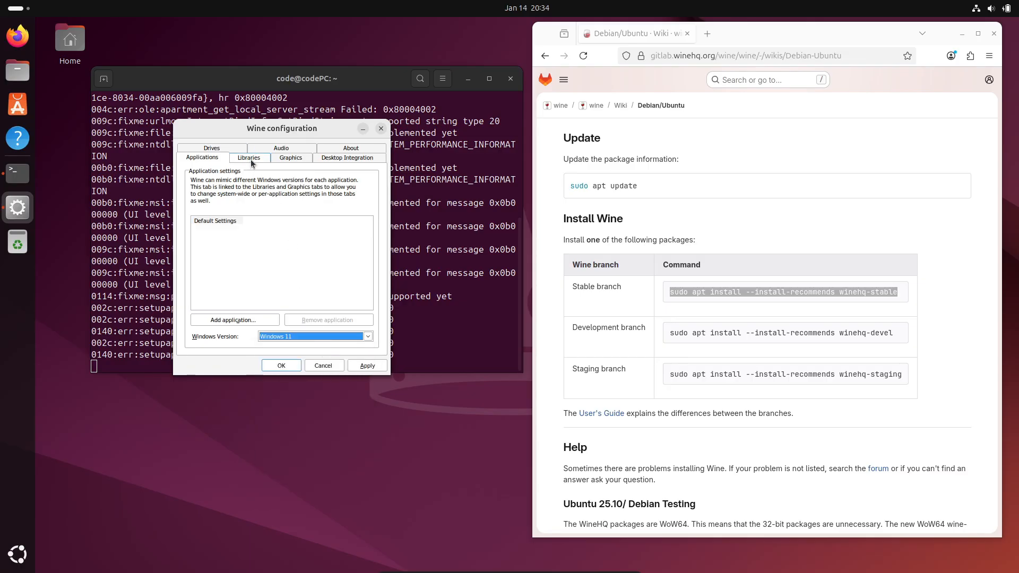
{"action": "left_click", "coordinate": [290, 157]}
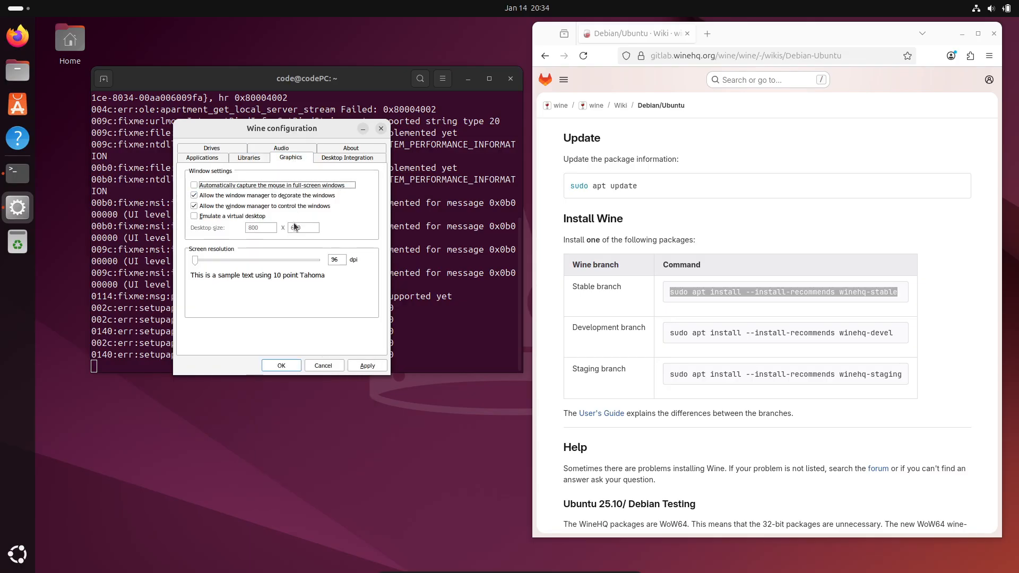
{"action": "left_click", "coordinate": [347, 148]}
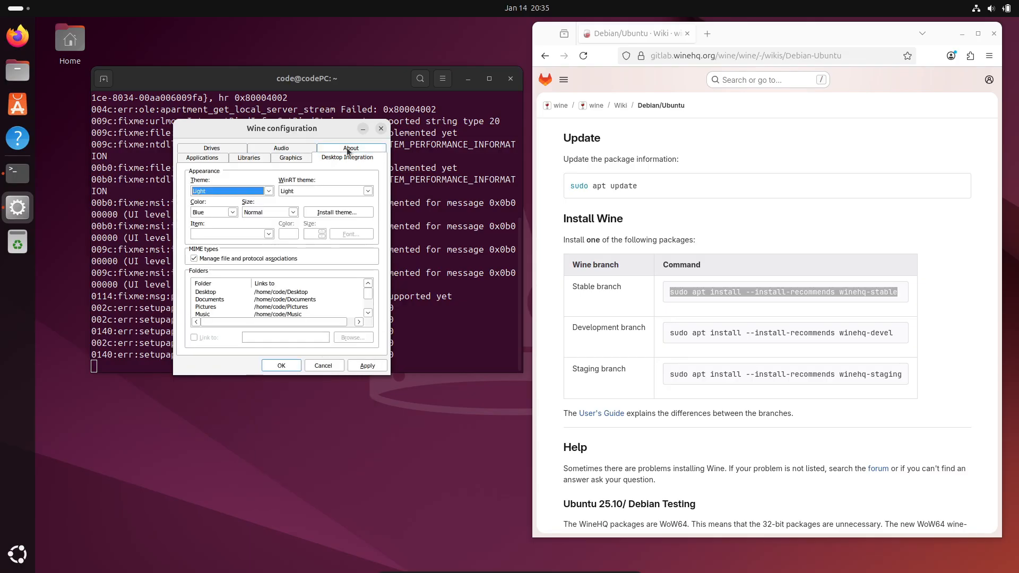
{"action": "left_click", "coordinate": [281, 148]}
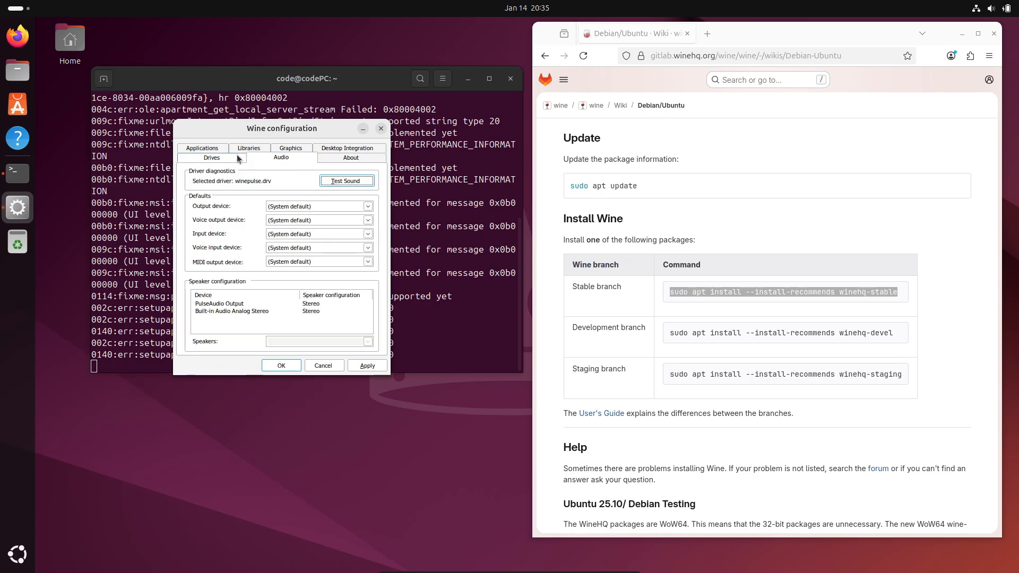
{"action": "left_click", "coordinate": [350, 158]}
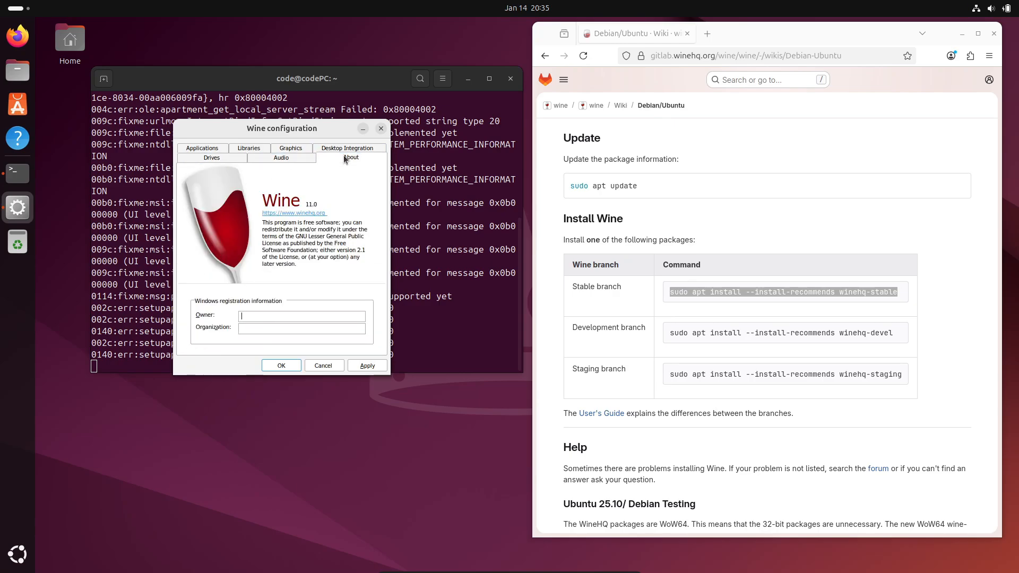
{"action": "left_click", "coordinate": [323, 365]}
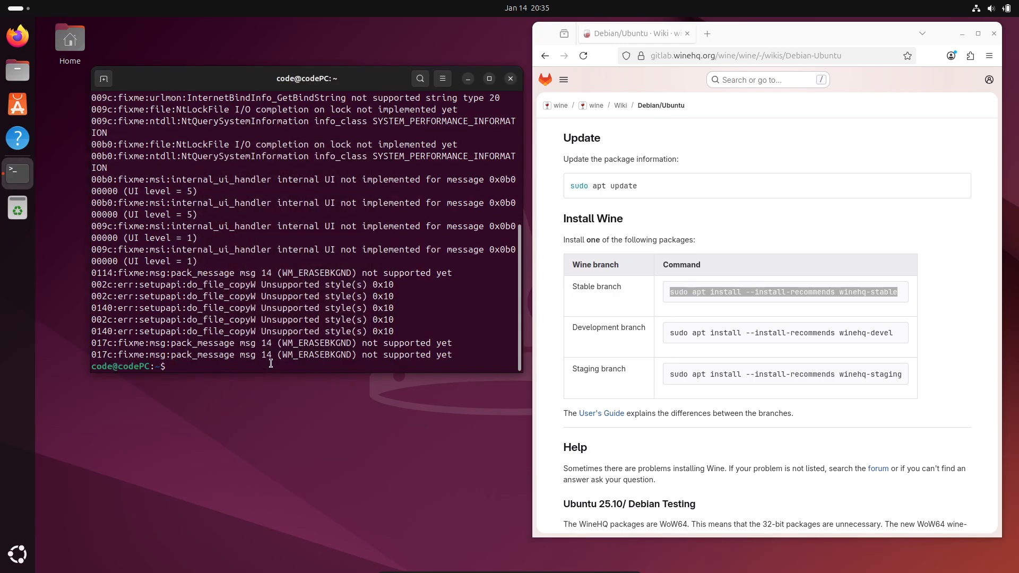